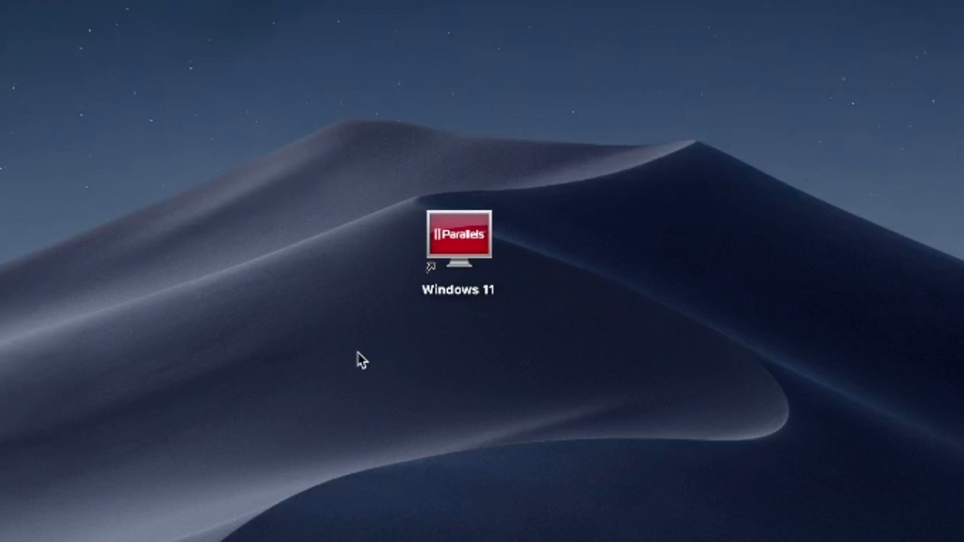
pyautogui.moveTo(353, 373)
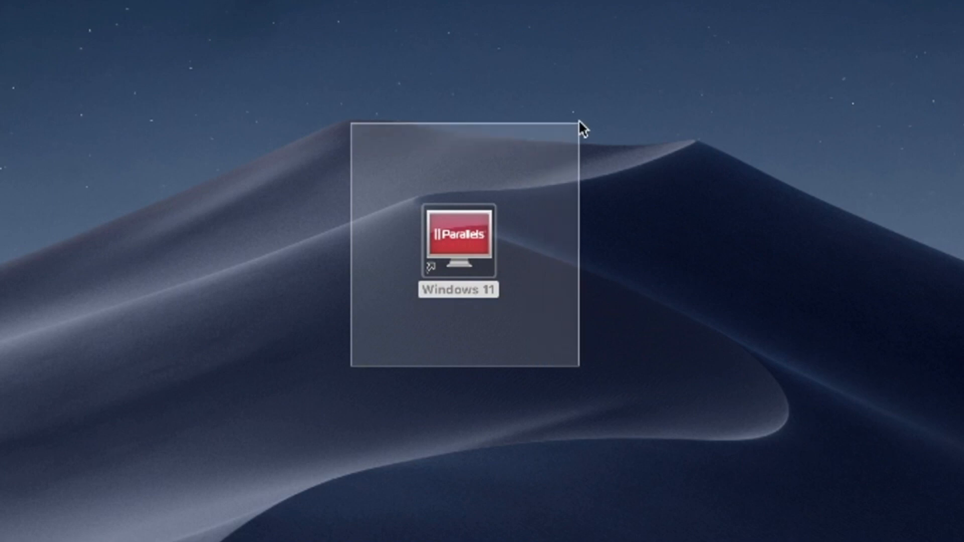
# Step: Select the Windows 11 Parallels virtual machine shortcut on the desktop
pyautogui.click(458, 240)
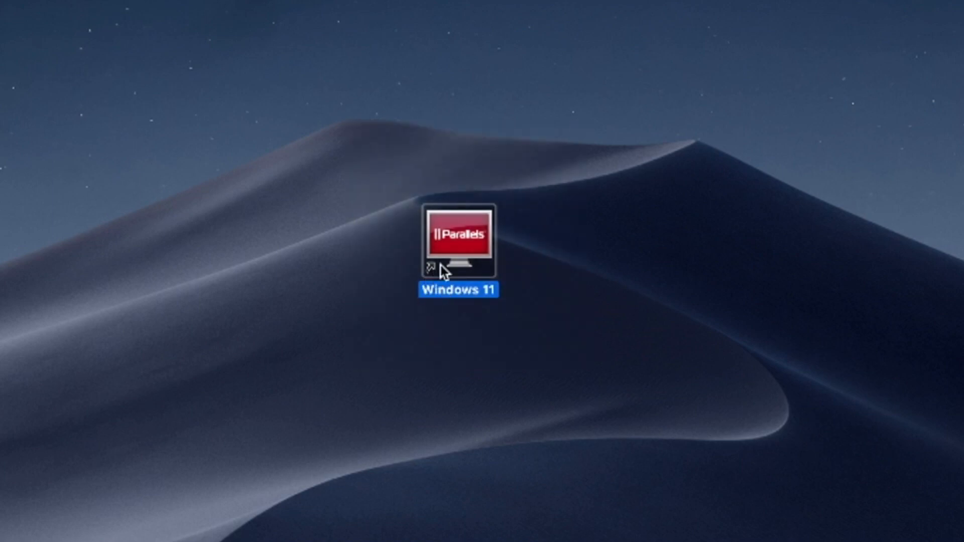